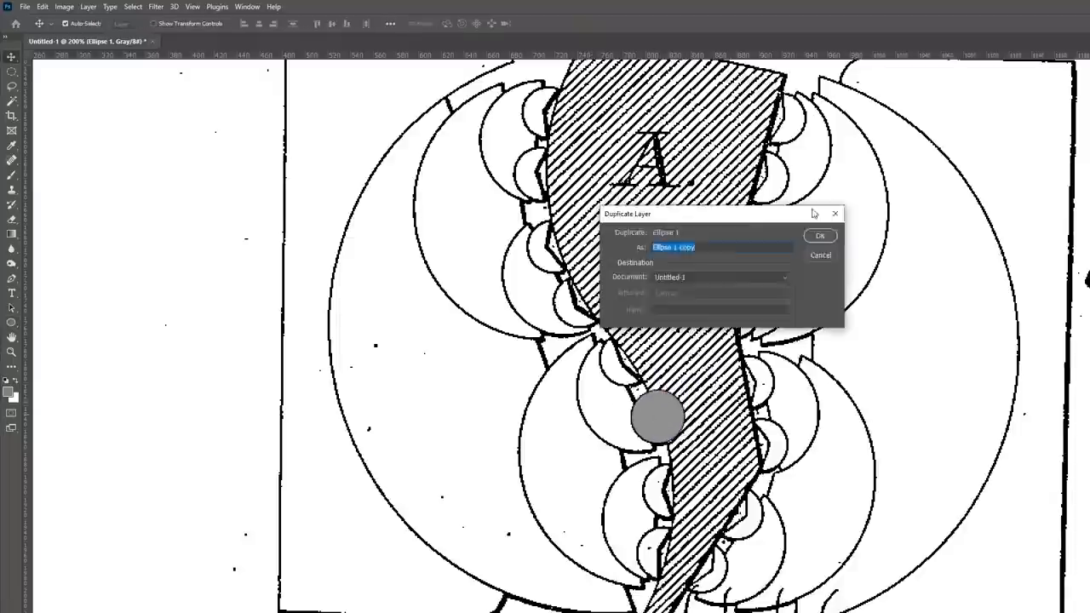
Step: Duplicate the Ellipse 1 layer, keeping the name 'Ellipse 1 copy'
left_click(819, 235)
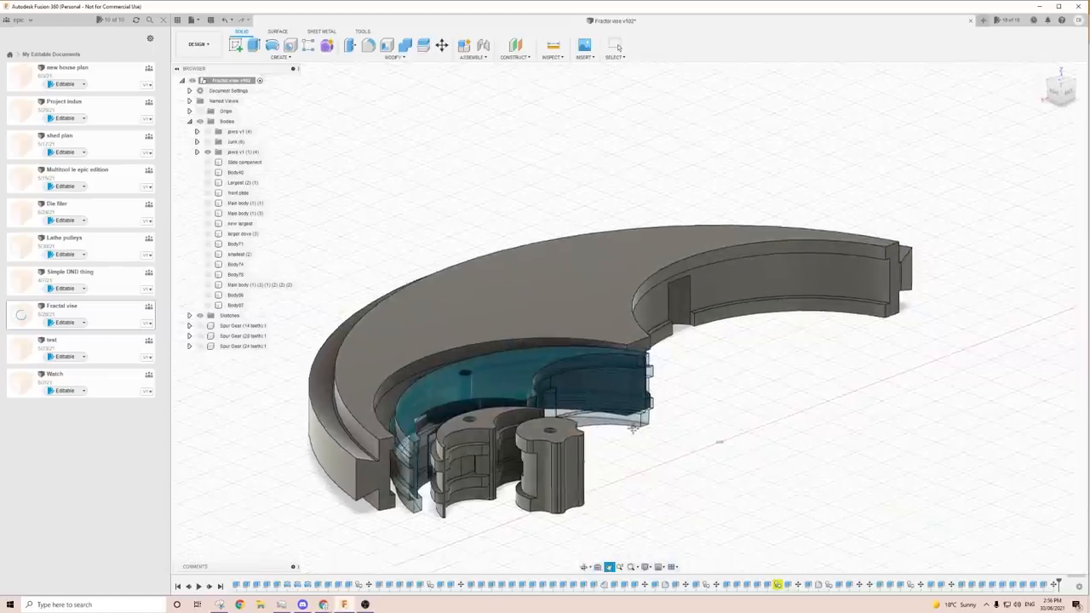
Step: Orbit the Fractal vise model to look down onto the nested curved jaws
left_click_drag(631, 430, 652, 403)
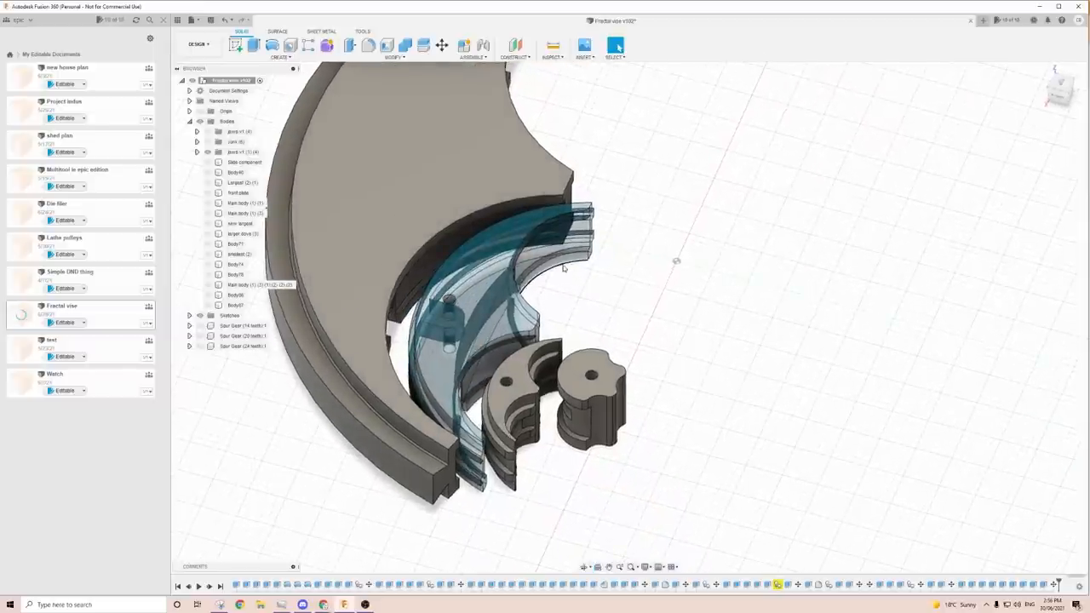
left_click_drag(562, 268, 599, 323)
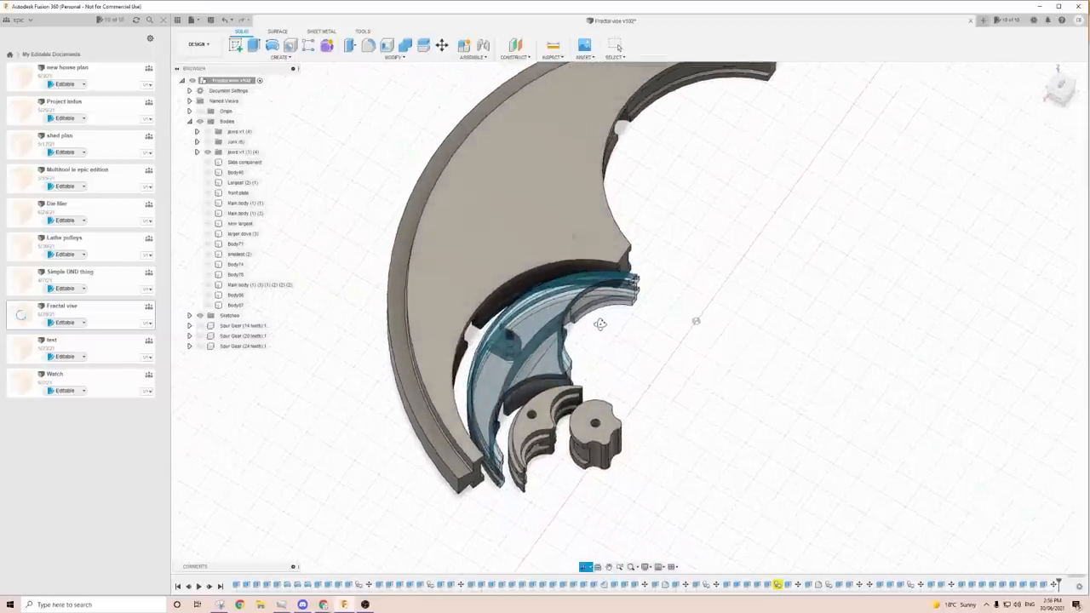